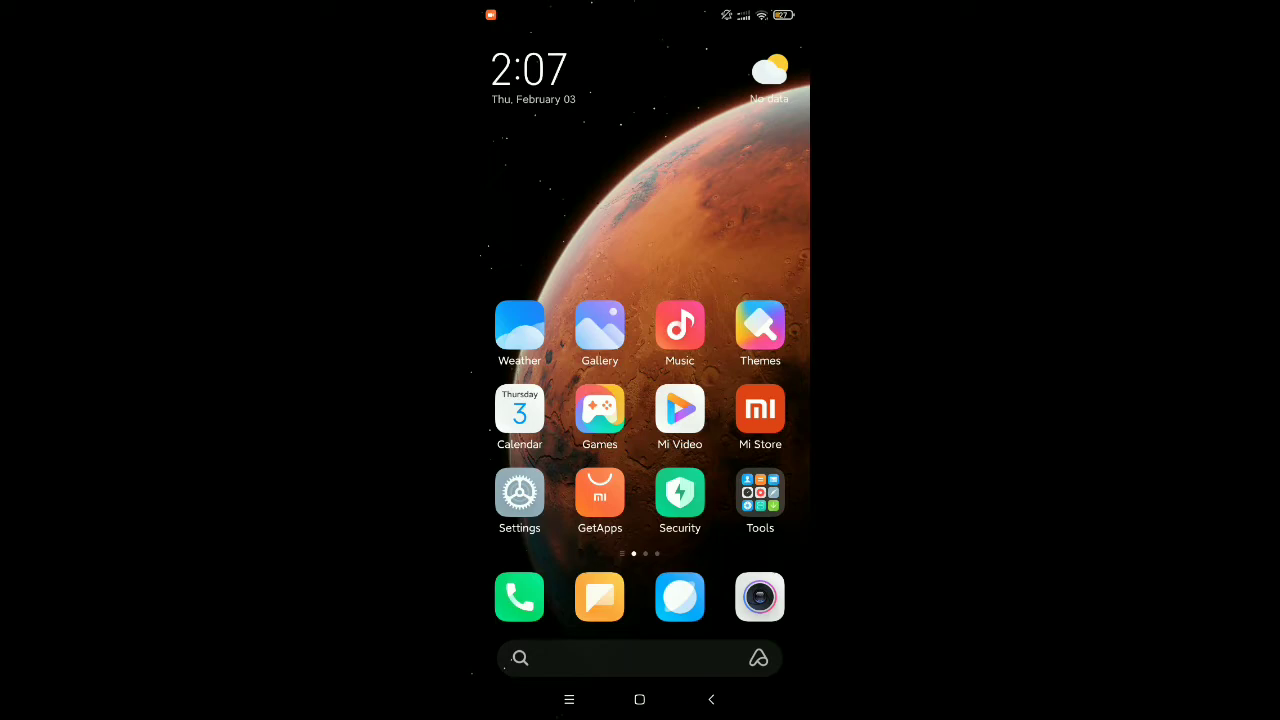
Swipe through the home screen pages to reach the Play Store's Instagram listing
scroll(left, 3)
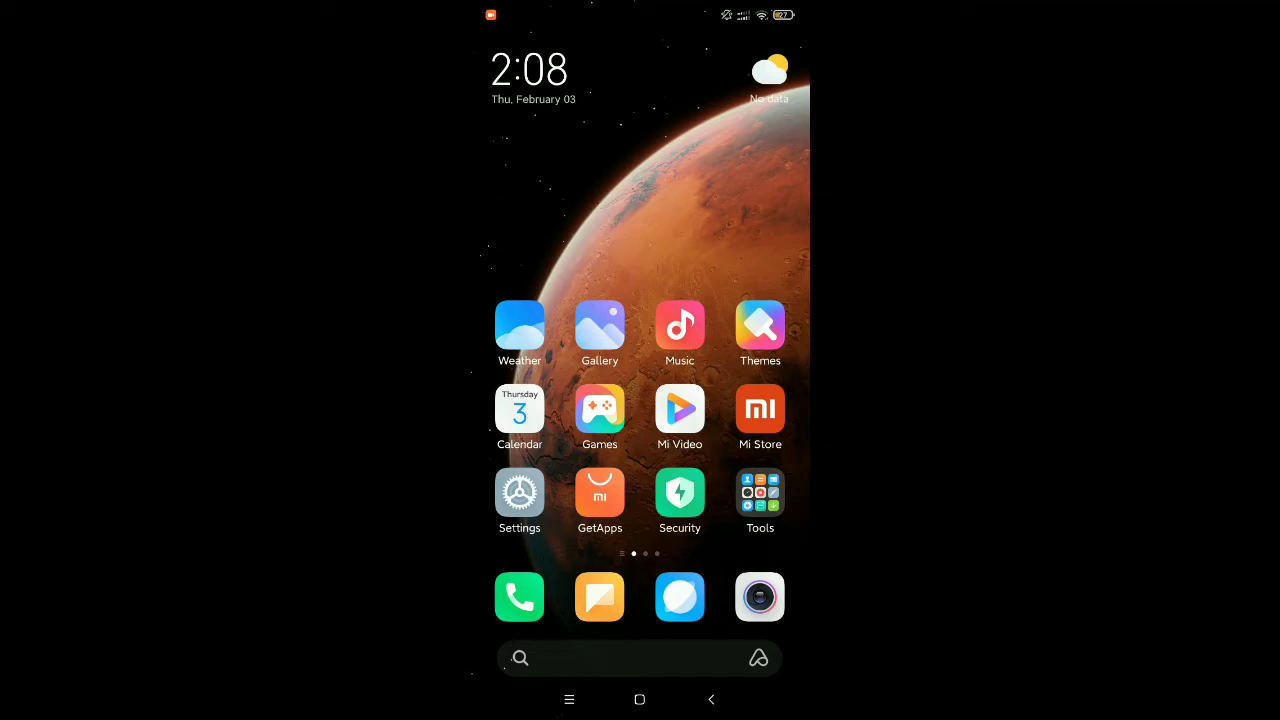
scroll(left, 3)
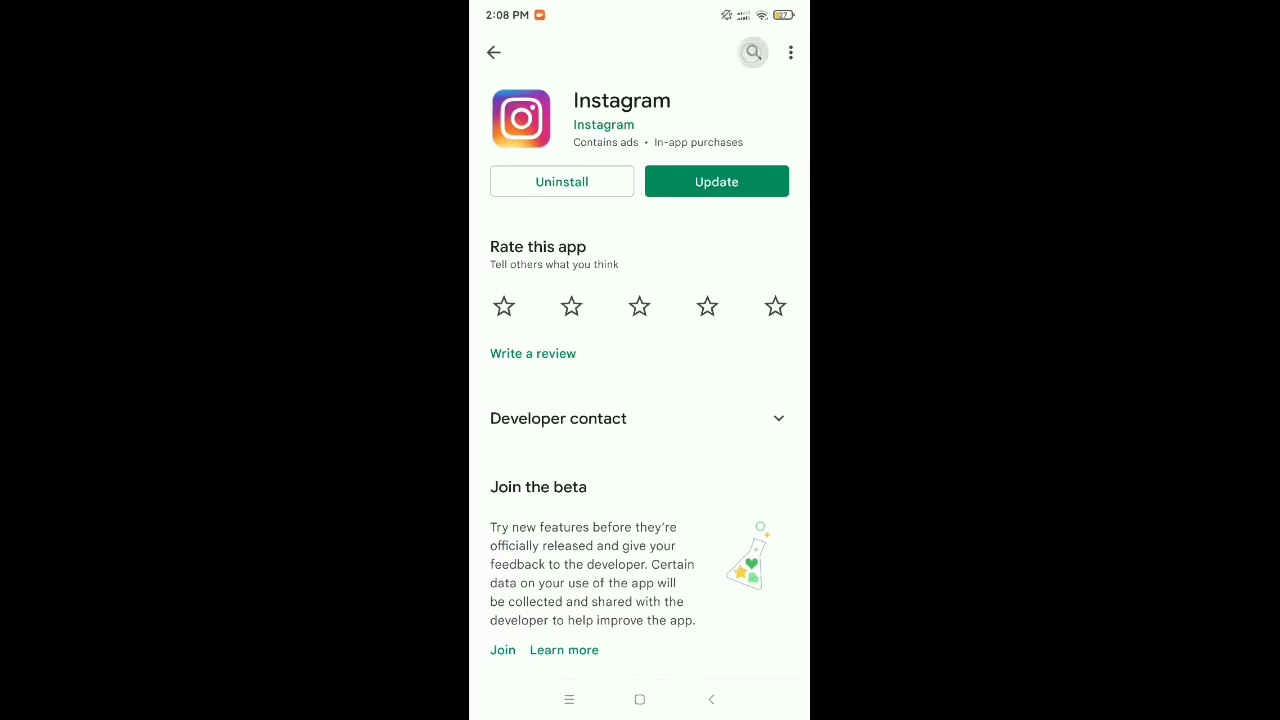
Look up YouTube in the Play Store and confirm it is already installed and updated
click(752, 52)
text(yo)
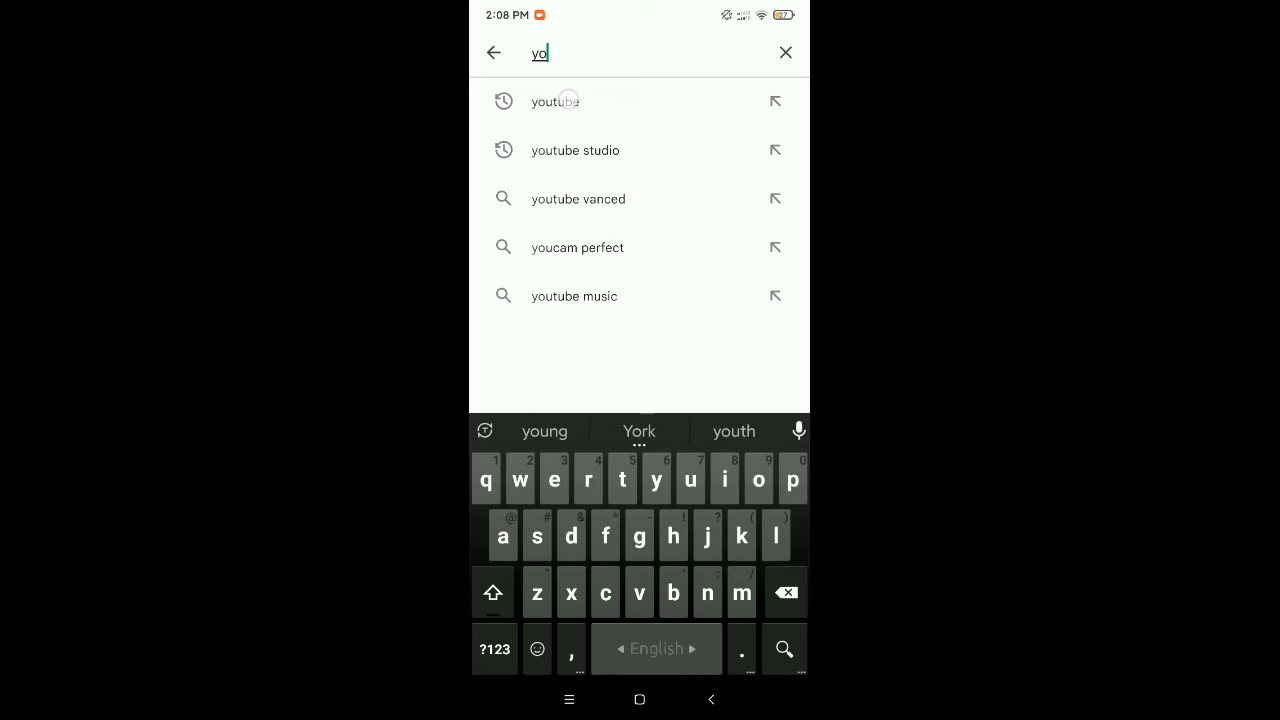
click(555, 100)
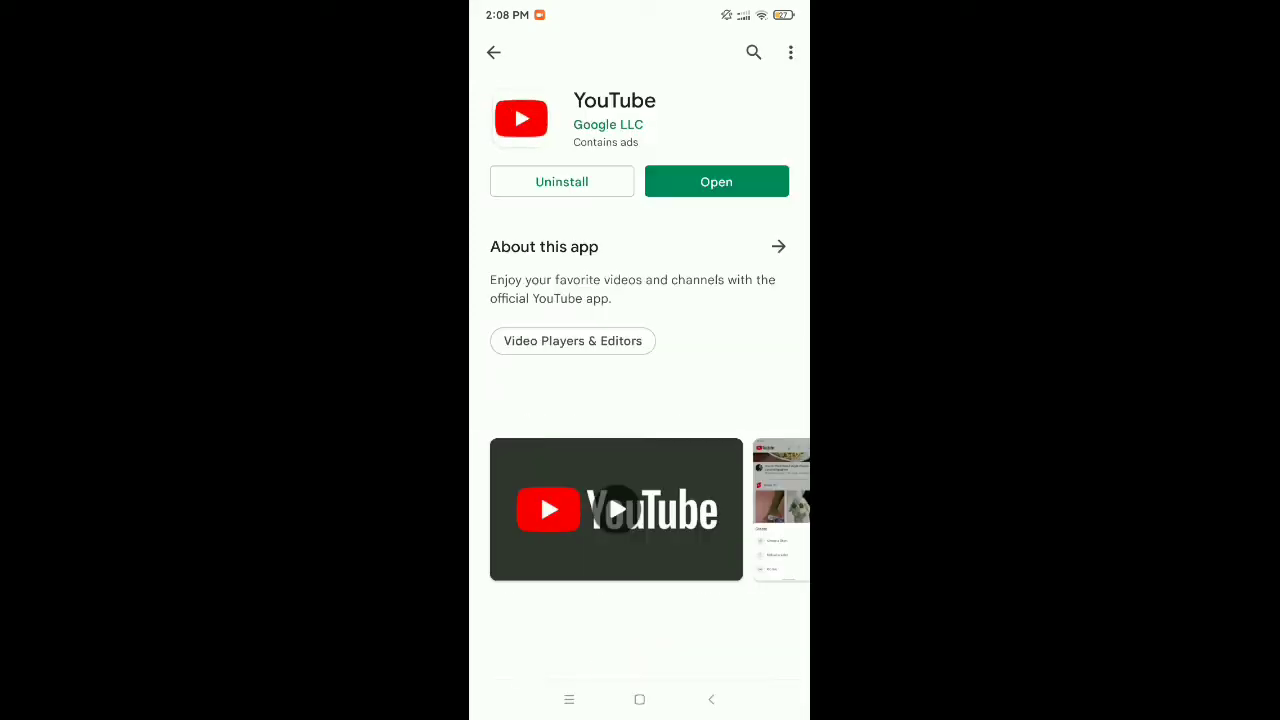
scroll(down, 3)
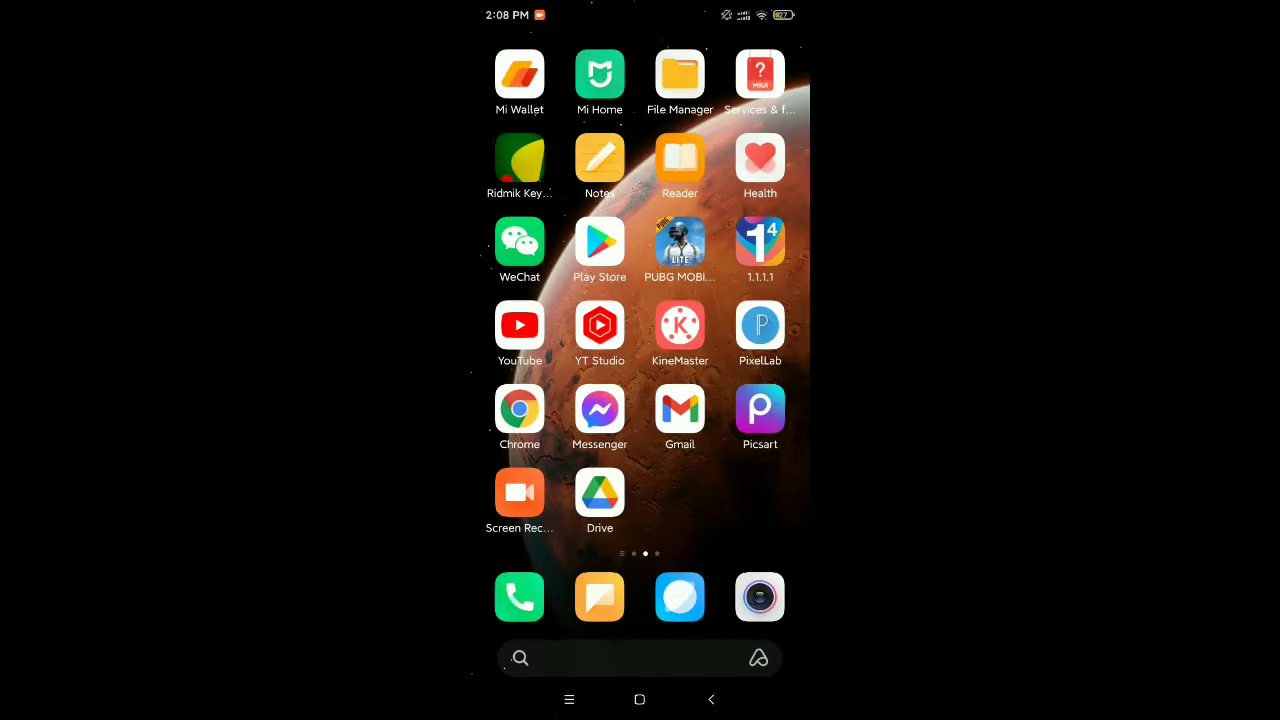
Launch MIUI Settings from the home screen and go to the Apps section
scroll(left, 3)
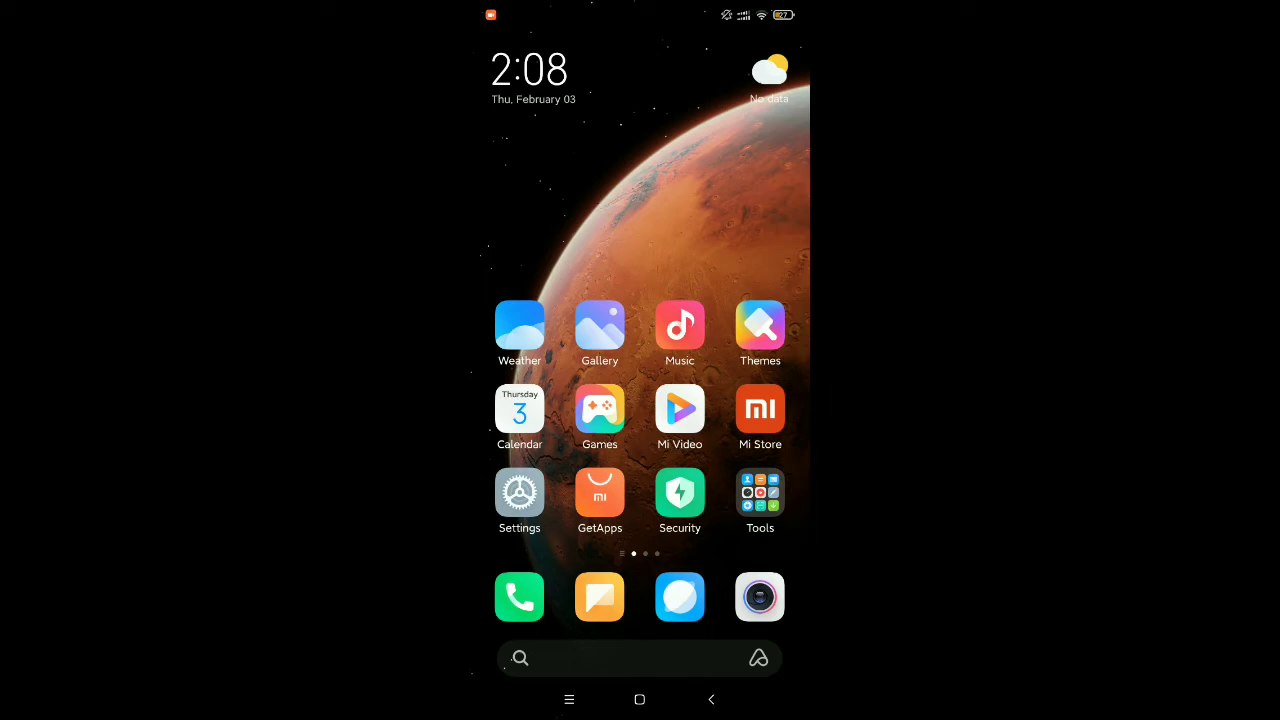
click(519, 491)
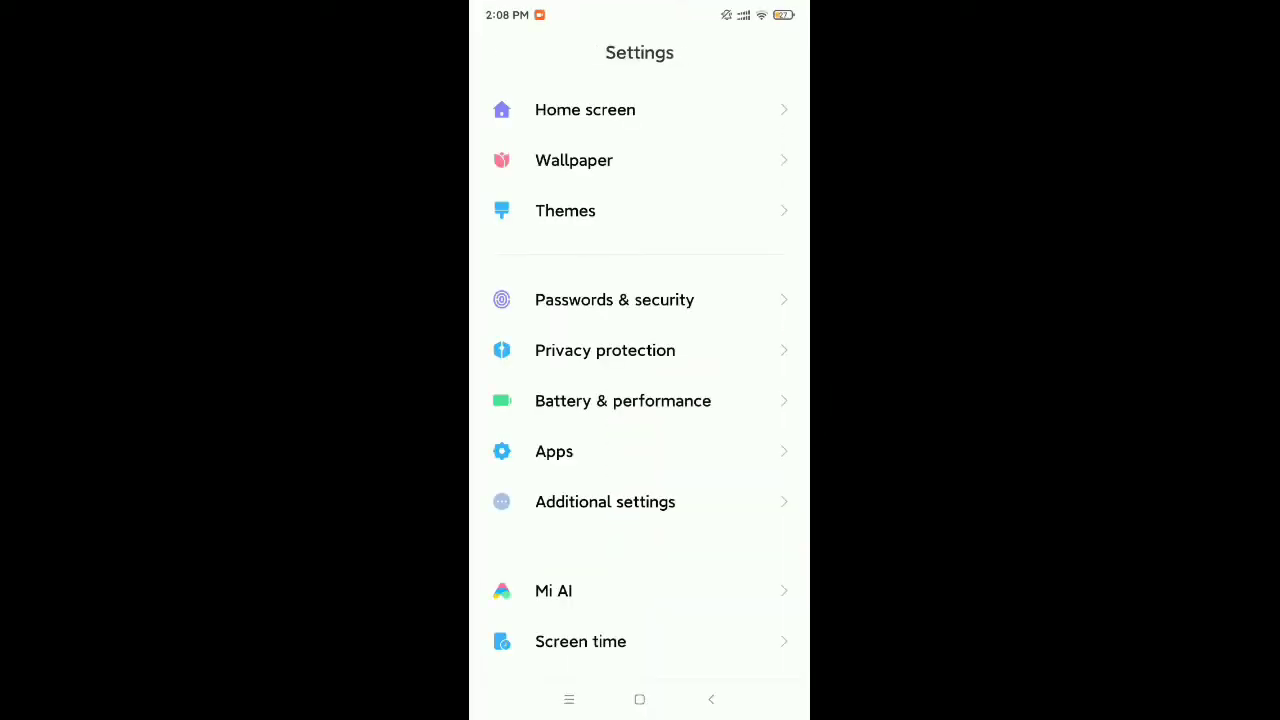
scroll(down, 3)
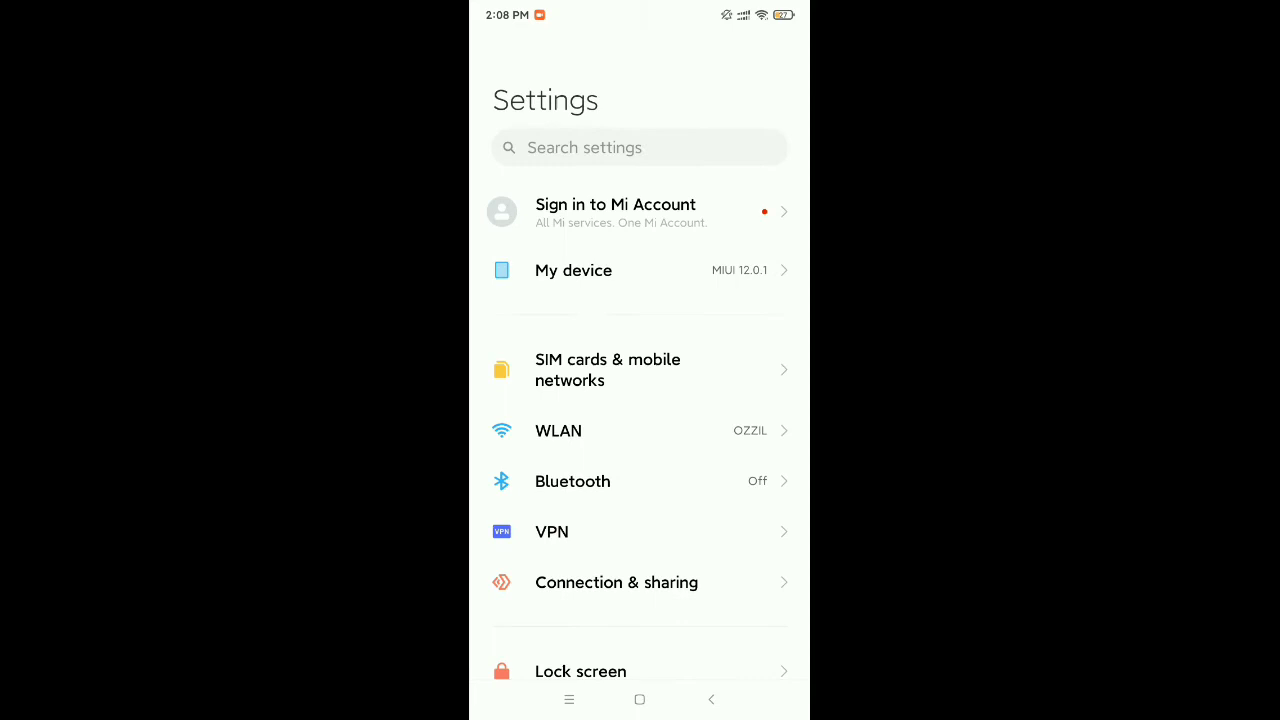
scroll(down, 3)
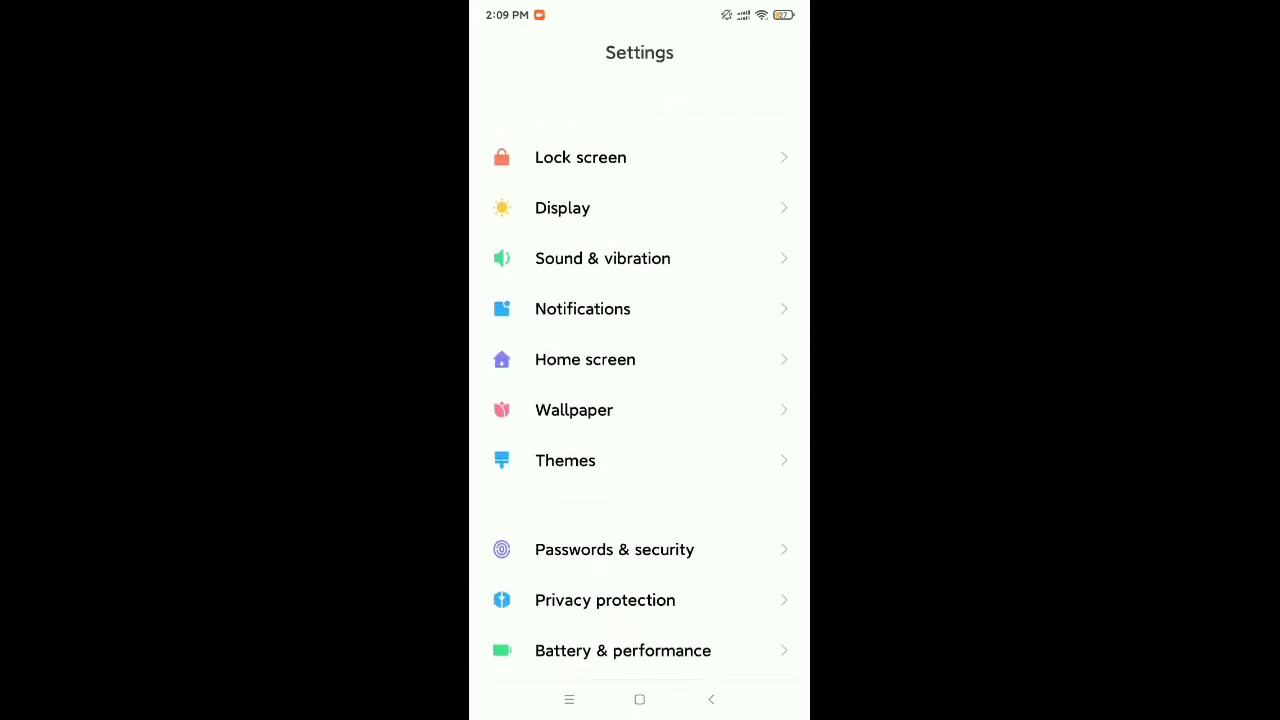
scroll(up, 3)
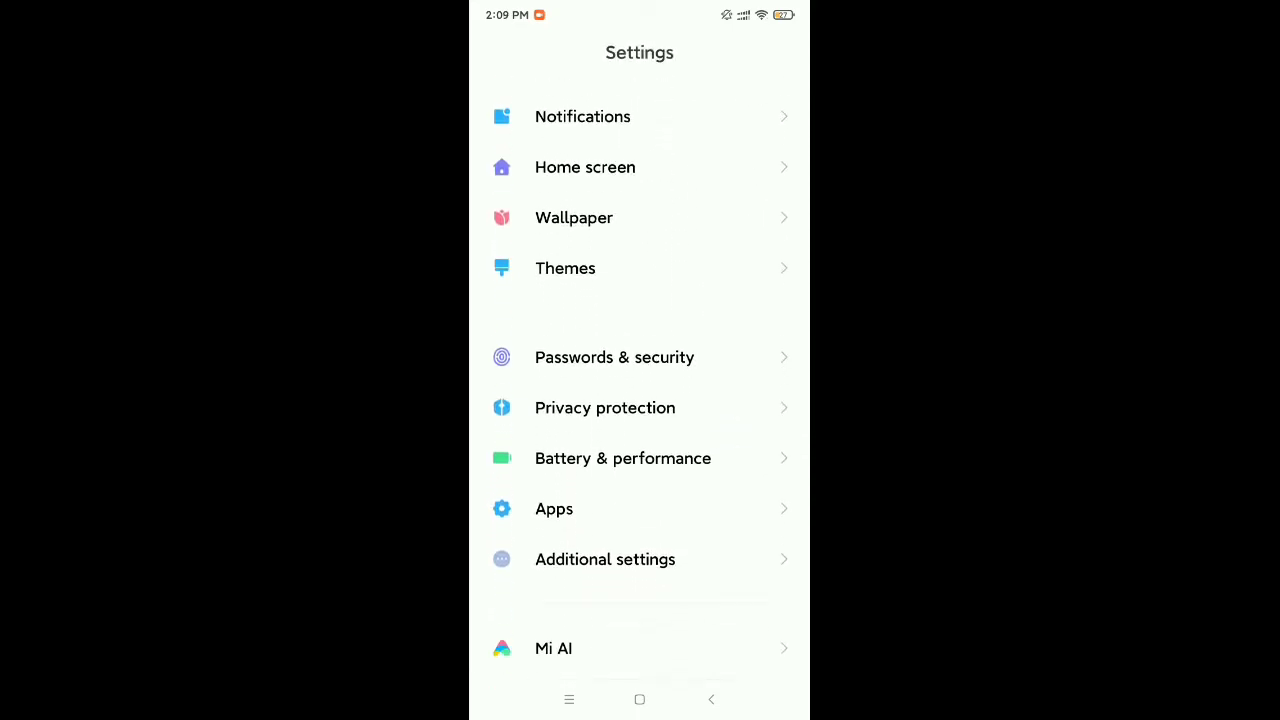
scroll(down, 3)
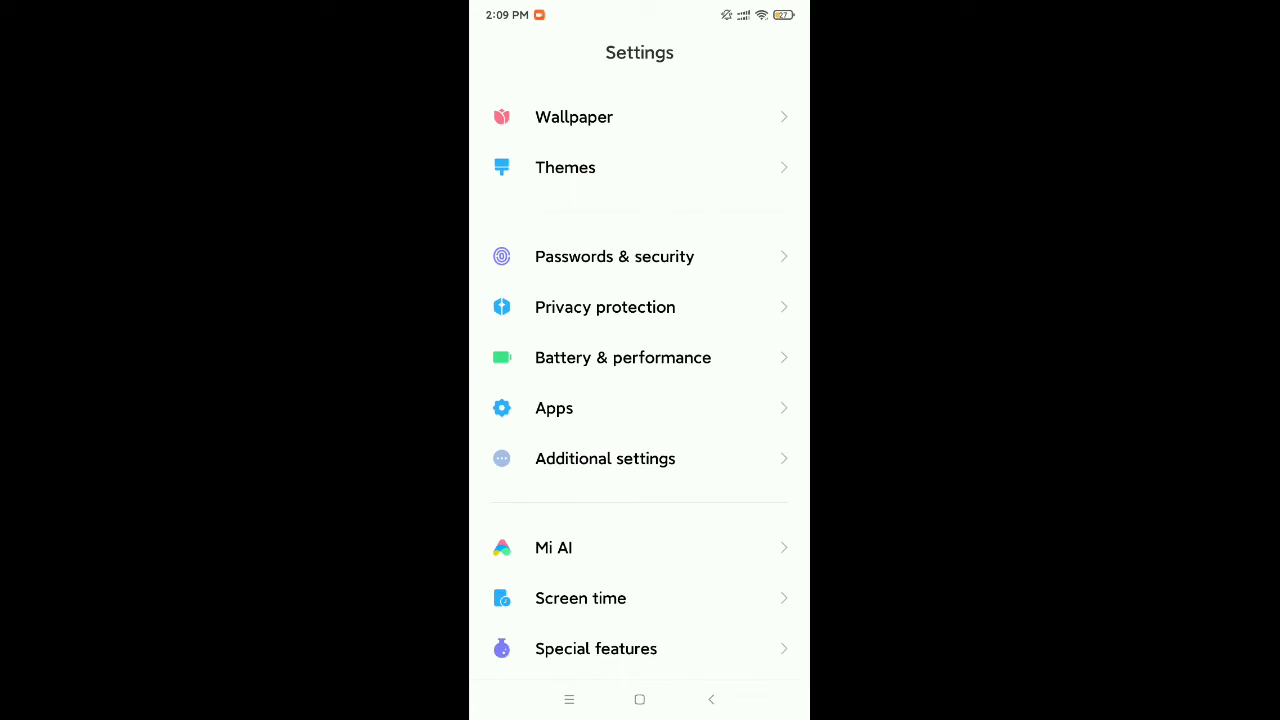
click(640, 408)
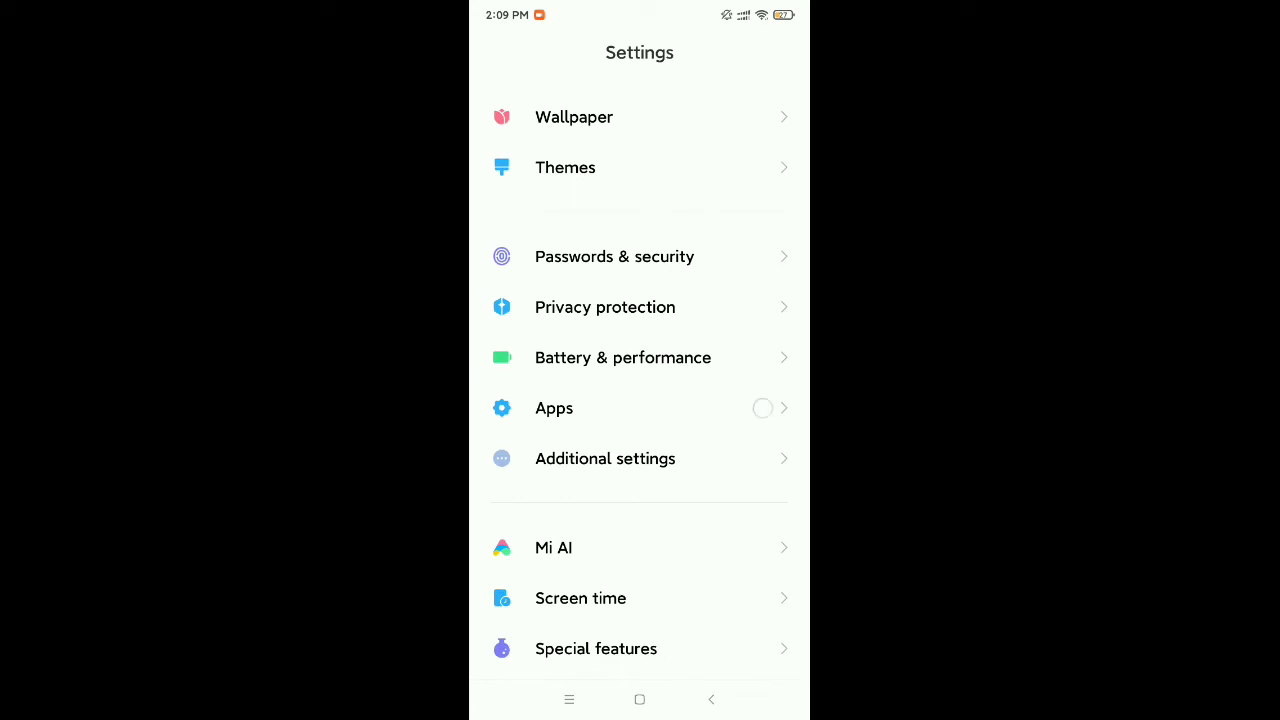
click(553, 408)
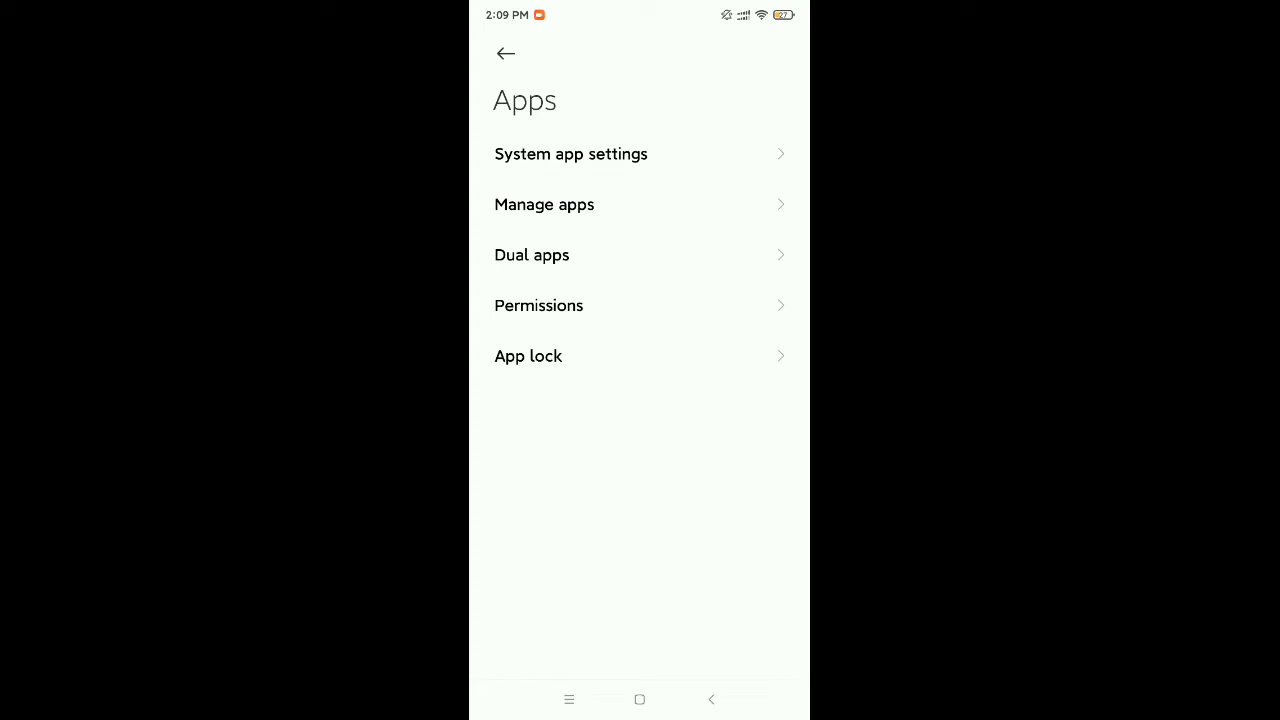
Find YouTube under Manage apps and clear its cache via Clear data
click(544, 204)
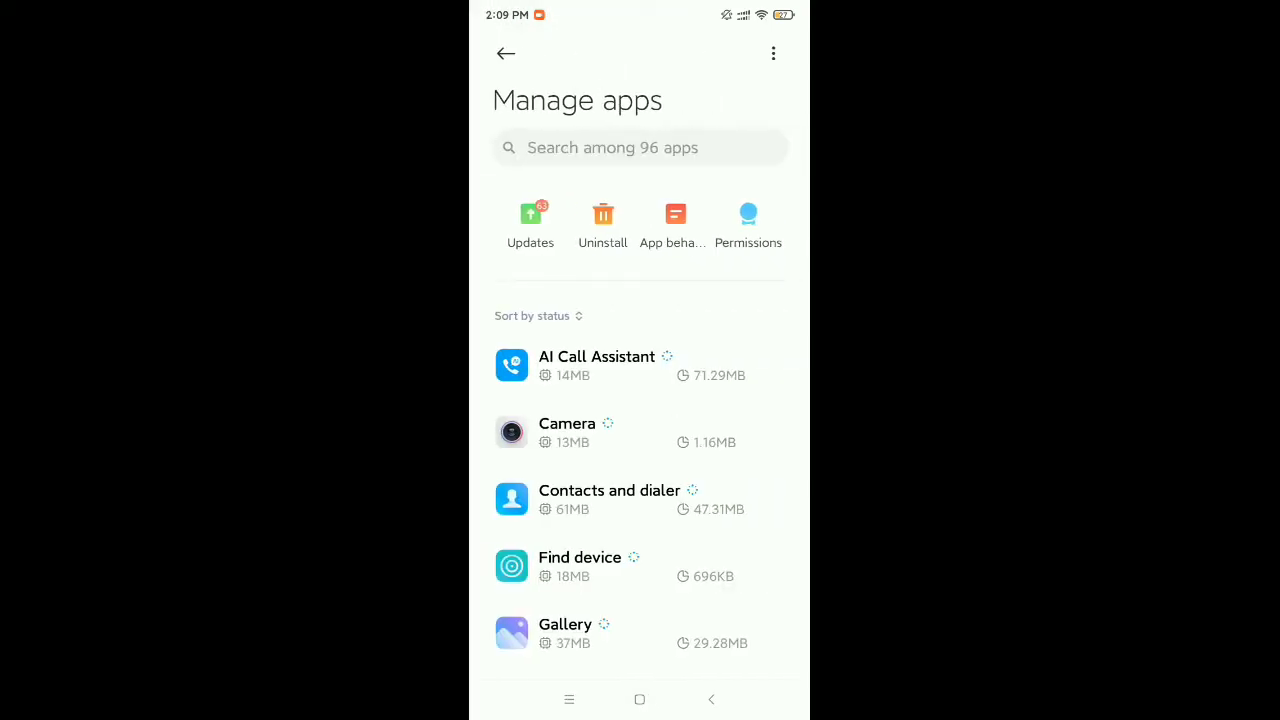
text(you)
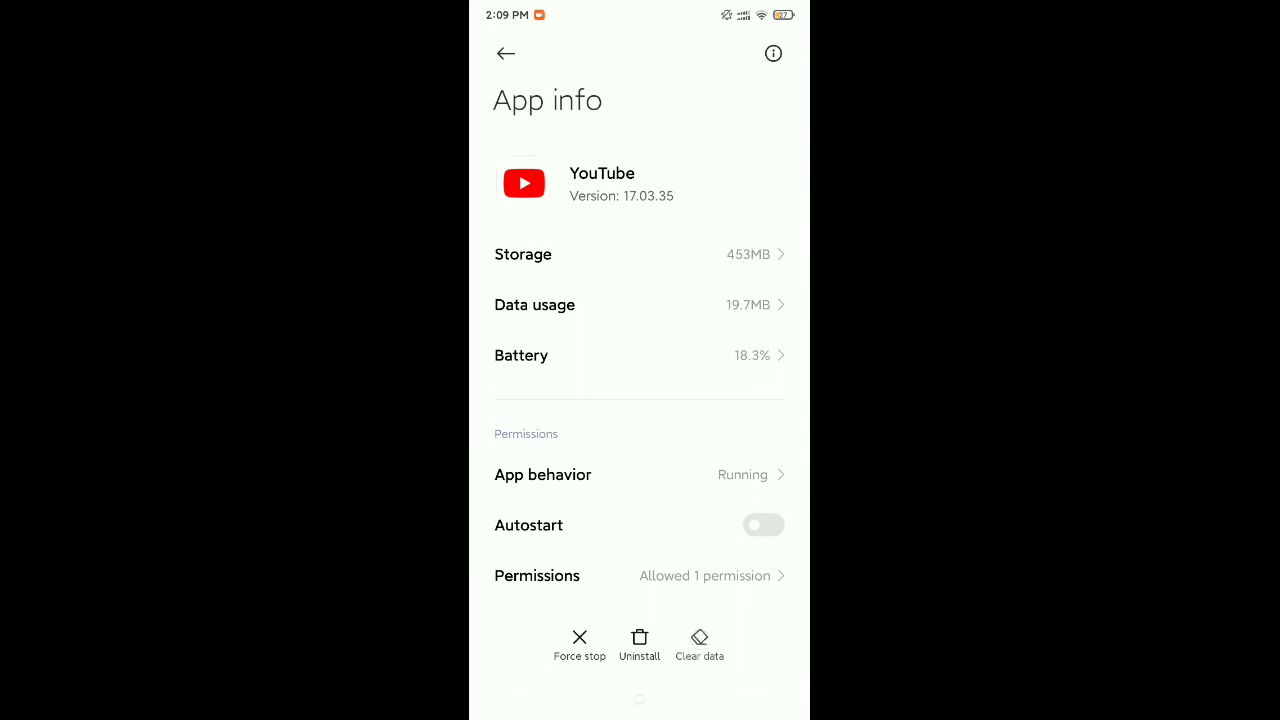
click(699, 645)
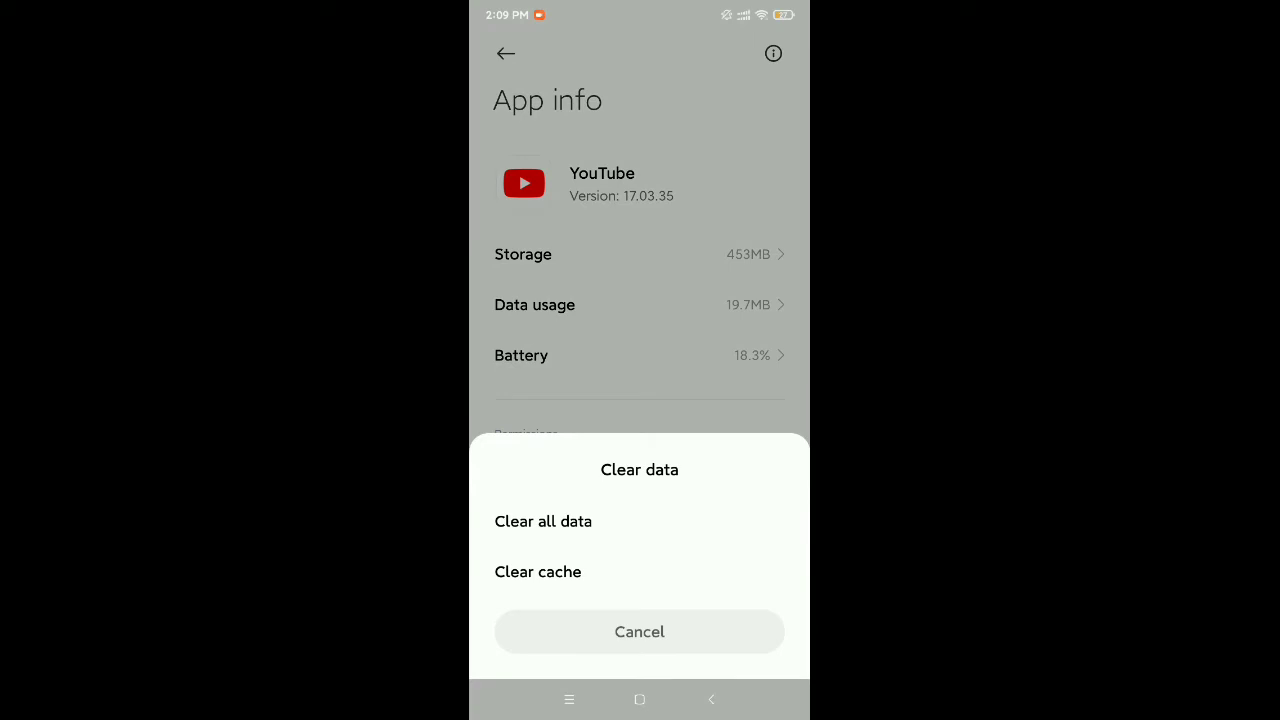
click(639, 631)
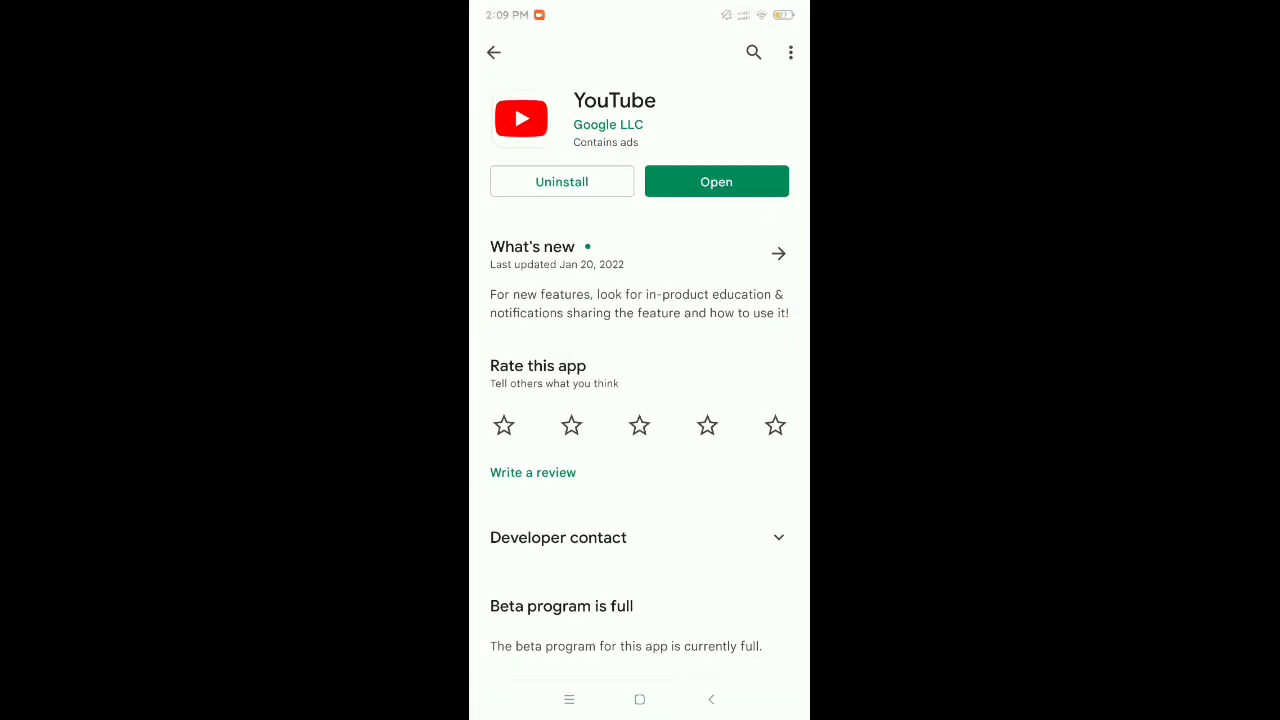
Find Cloudflare's 1.1.1.1 app in the Play Store and launch it
click(753, 52)
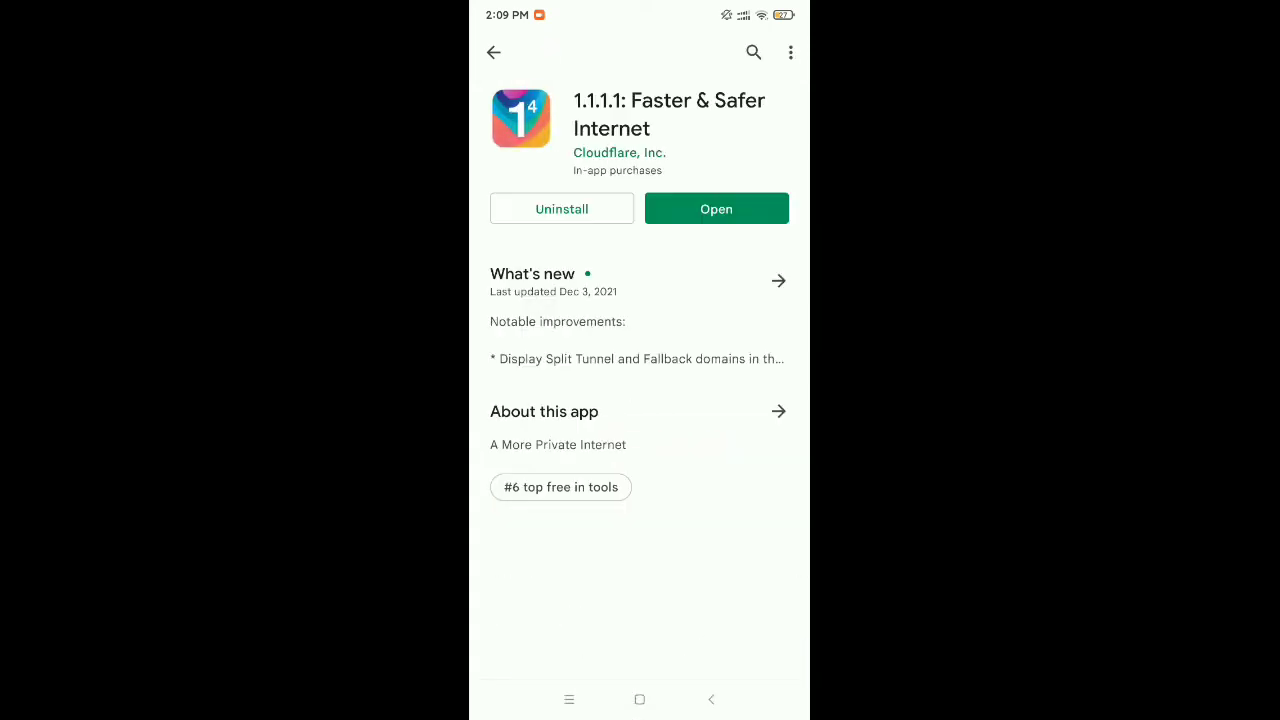
scroll(down, 3)
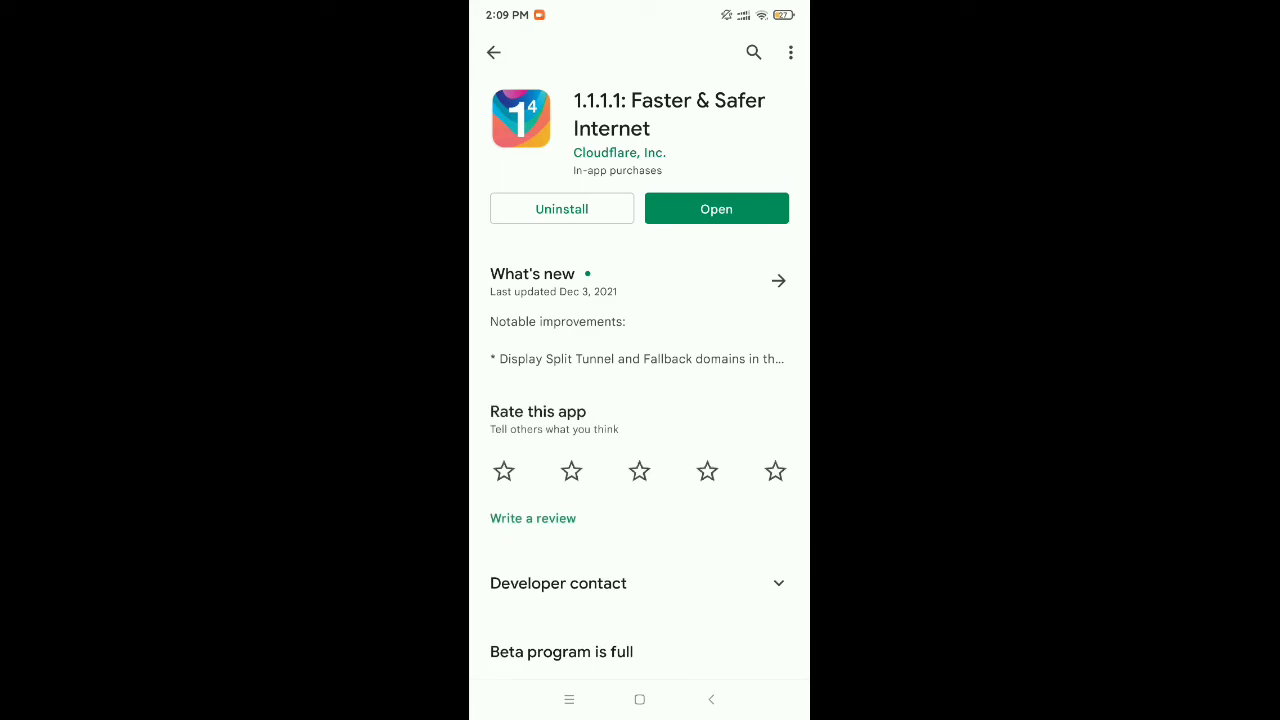
click(639, 699)
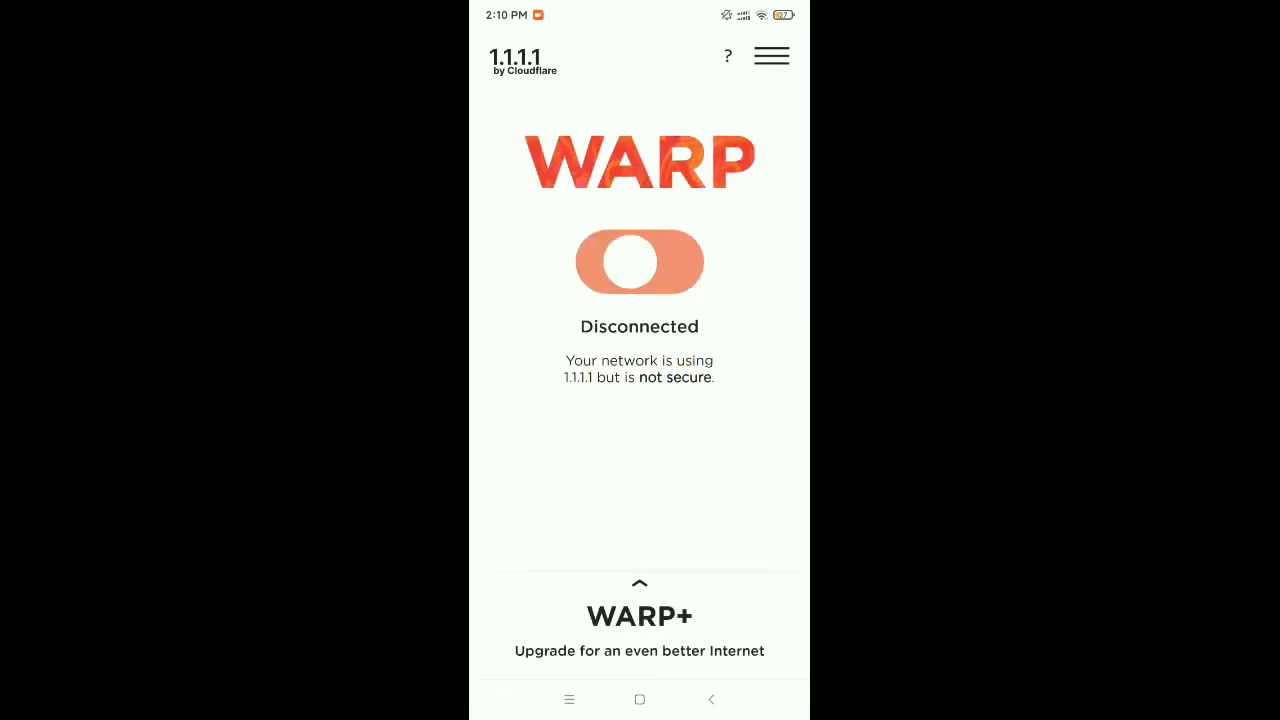
Turn on the WARP toggle in 1.1.1.1, then go back home
click(639, 262)
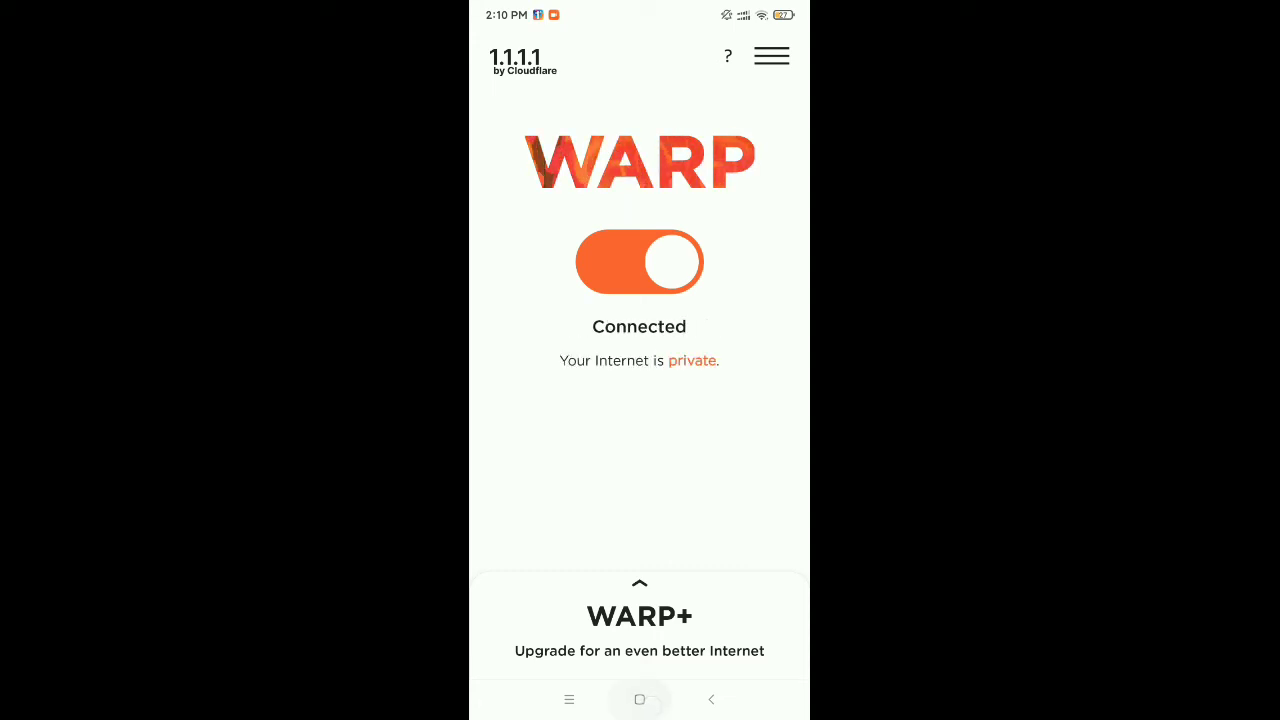
click(640, 699)
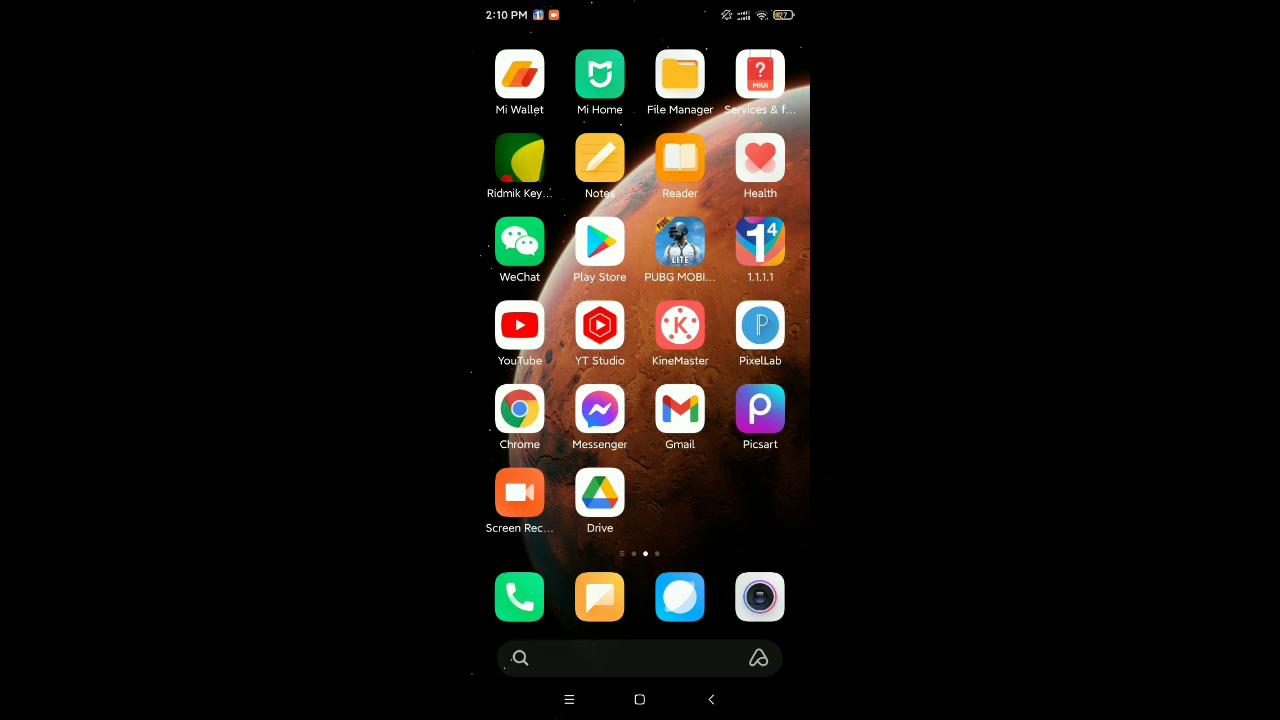